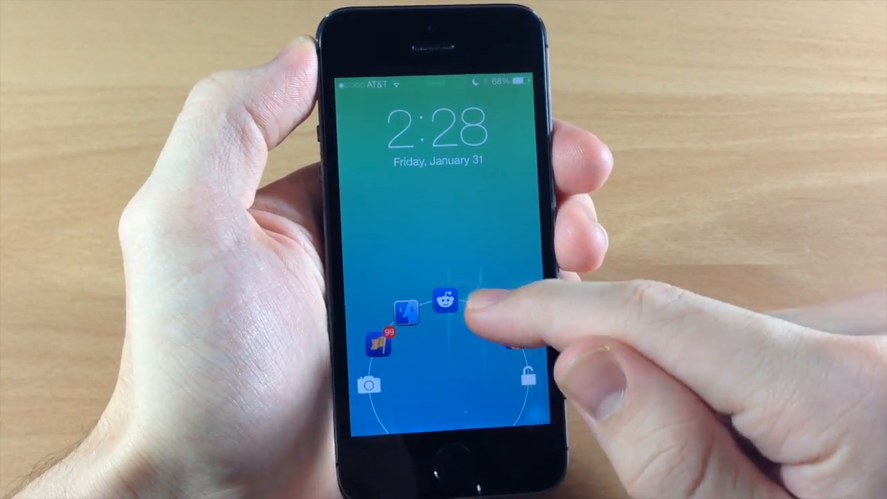
Reveal the shortcut circle from the grabber and swipe to the unlock icon to reach the home screen
{"action": "left_click", "coordinate": [444, 308]}
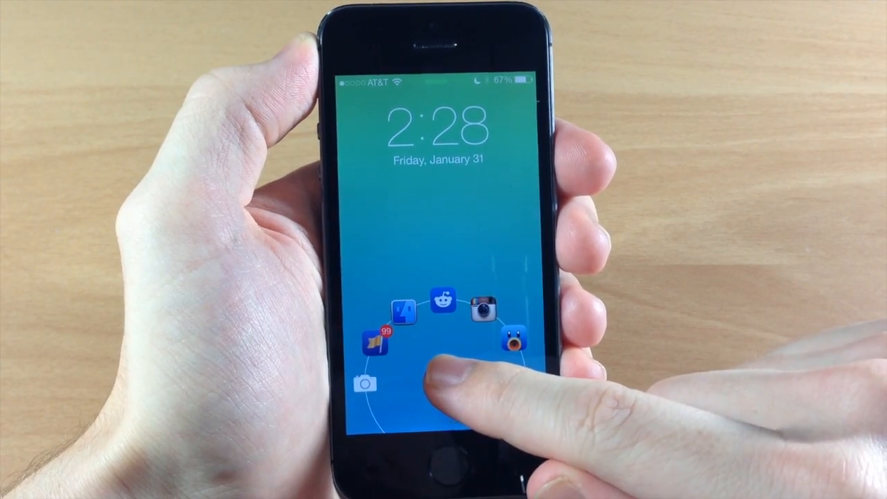
{"action": "left_click", "coordinate": [512, 341]}
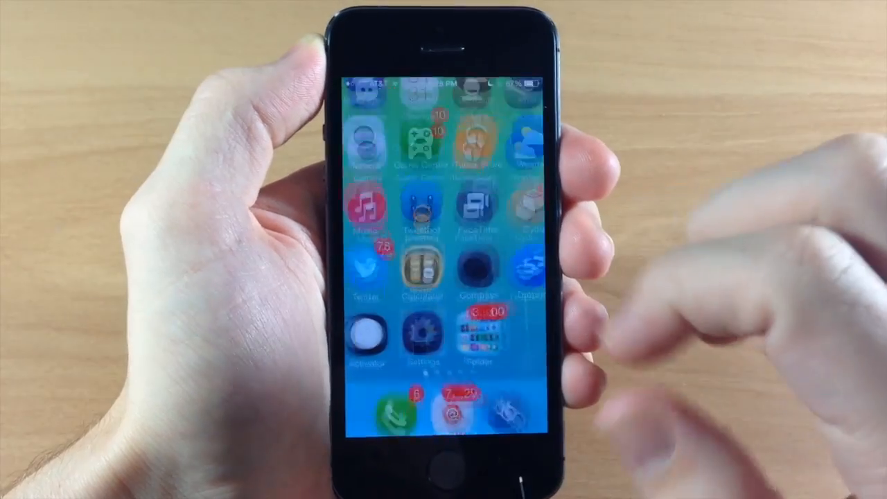
Launch Settings and scroll down the tweak list to JellyLock7
{"action": "left_click", "coordinate": [435, 334]}
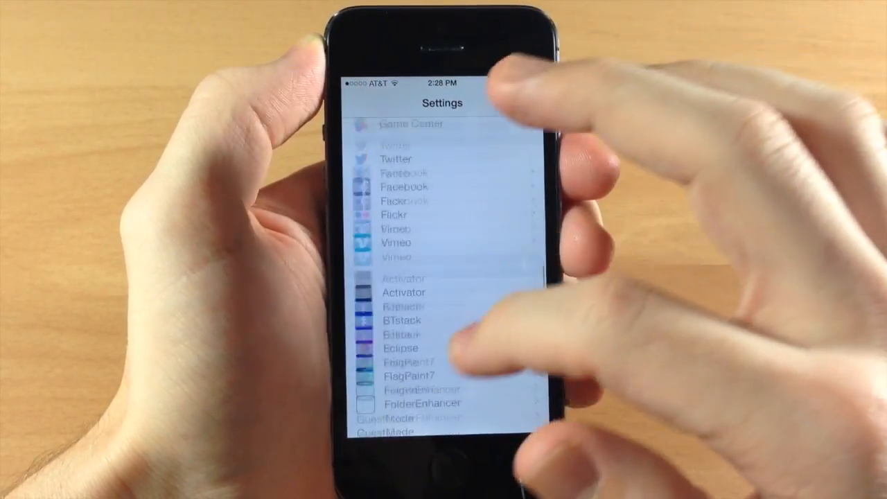
{"action": "scroll", "scroll_direction": "down", "scroll_amount": 3}
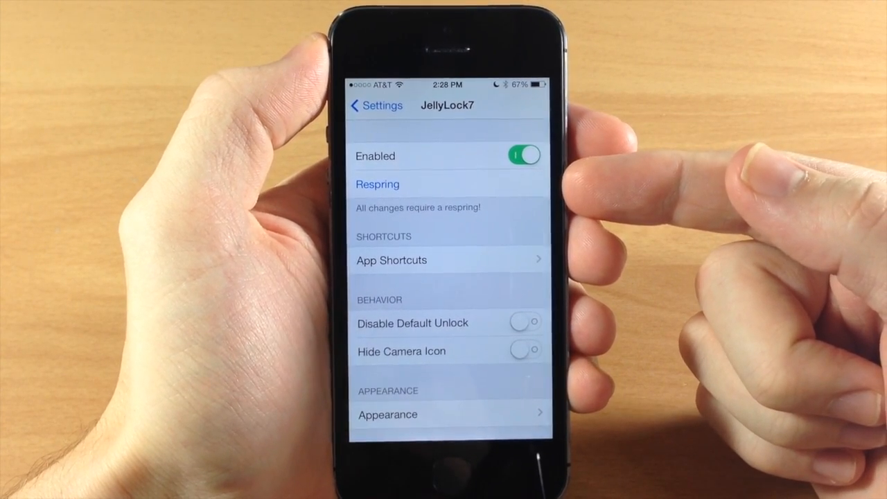
{"action": "scroll", "scroll_direction": "down", "scroll_amount": 3}
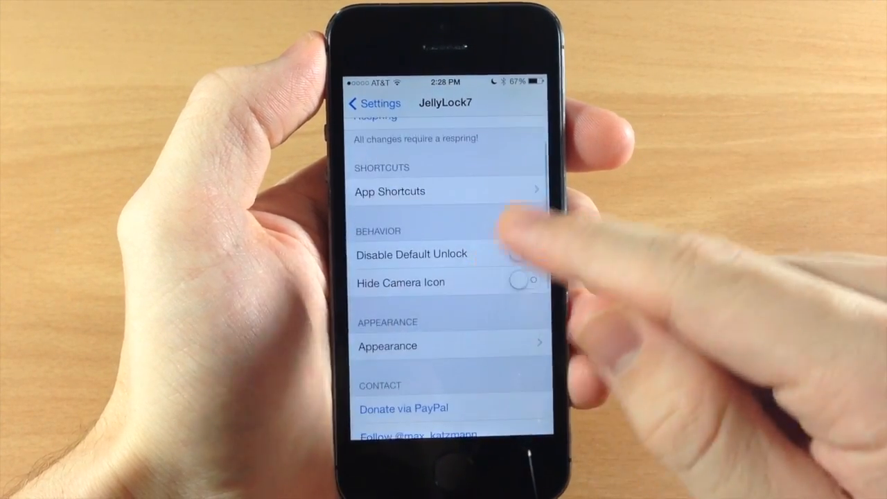
Go into App Shortcuts and select shortcut slot #5
{"action": "left_click", "coordinate": [390, 192]}
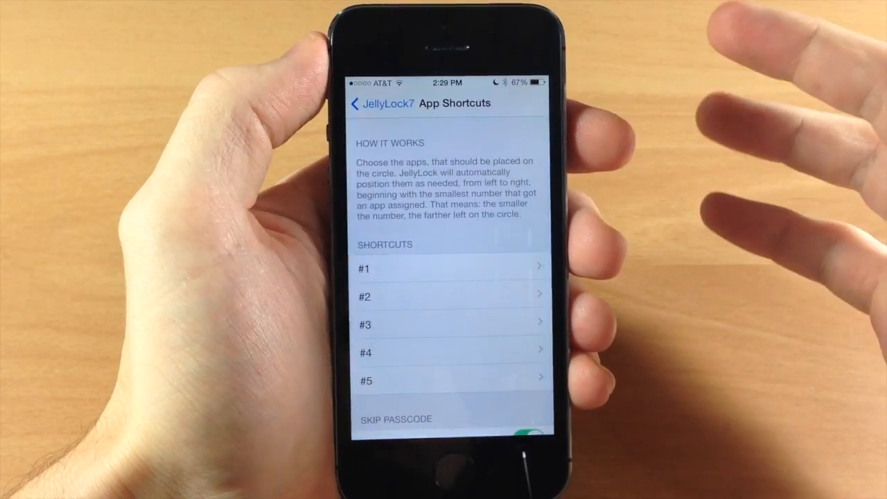
{"action": "scroll", "scroll_direction": "down", "scroll_amount": 3}
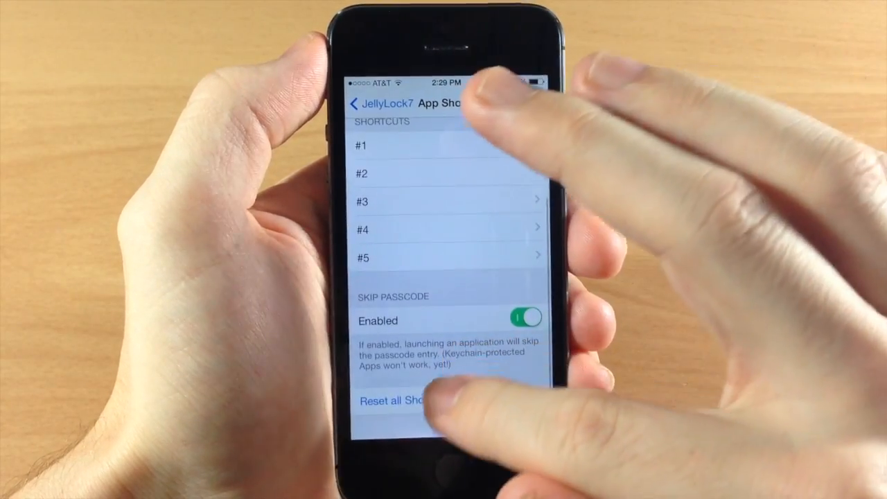
{"action": "scroll", "scroll_direction": "down", "scroll_amount": 3}
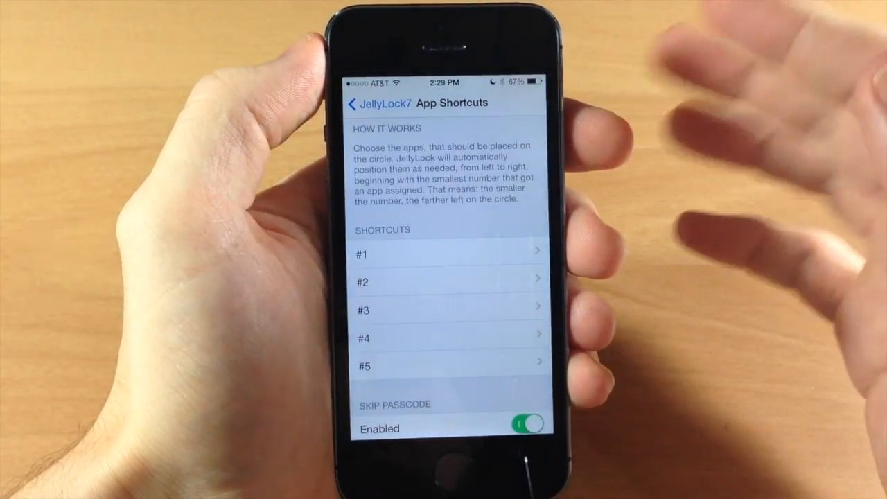
{"action": "left_click", "coordinate": [444, 255]}
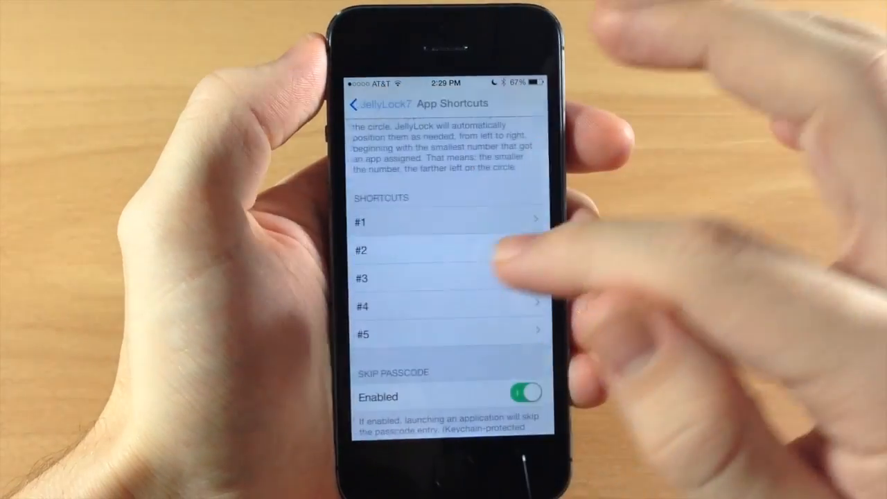
Choose iFile from the app list as shortcut #5
{"action": "left_click", "coordinate": [430, 250]}
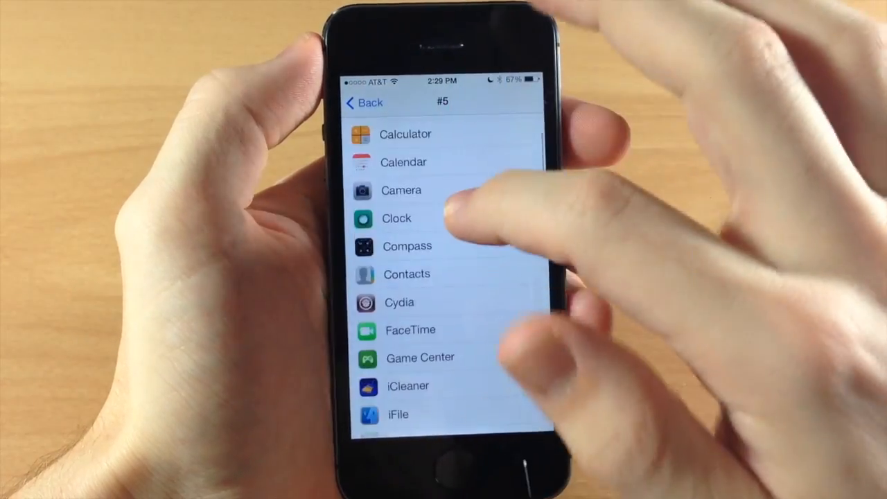
{"action": "scroll", "scroll_direction": "down", "scroll_amount": 3}
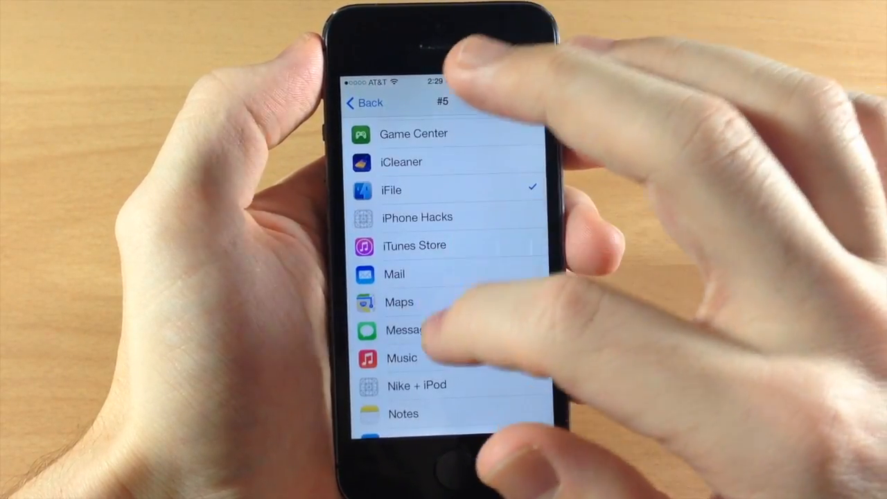
{"action": "scroll", "scroll_direction": "down", "scroll_amount": 3}
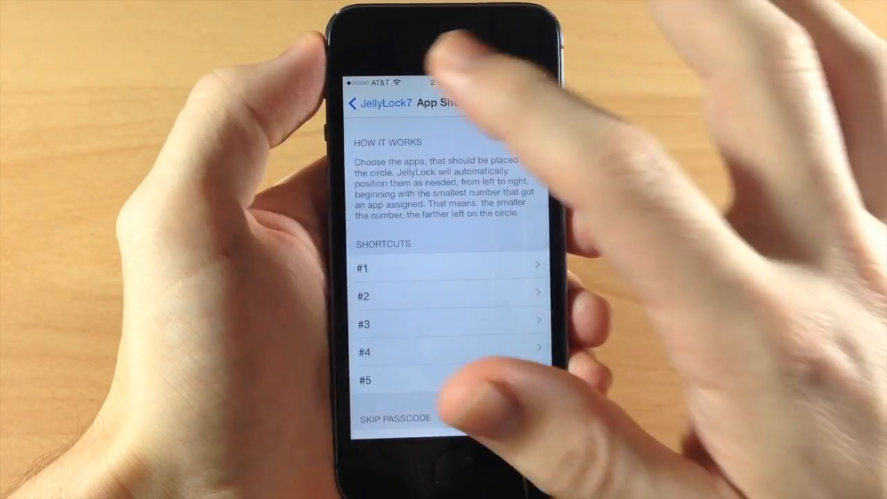
Back on JellyLock7's main page, switch on Hide Camera Icon and go to Appearance
{"action": "left_click", "coordinate": [366, 102]}
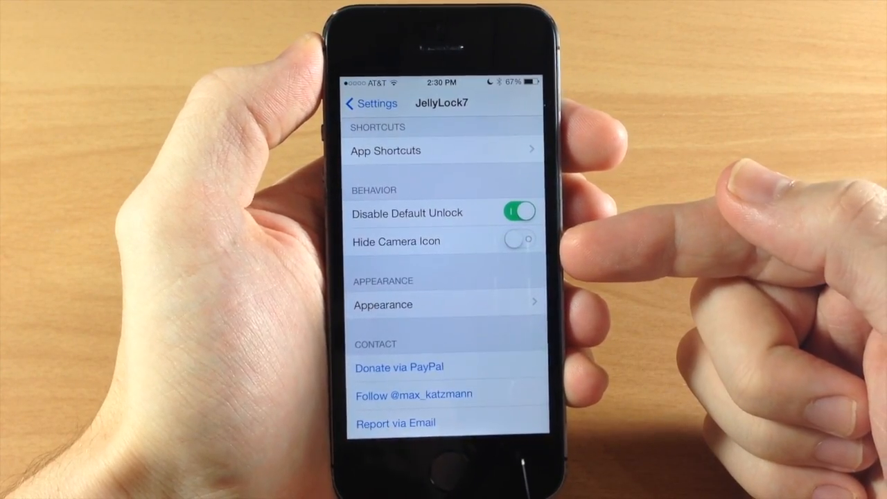
{"action": "left_click", "coordinate": [519, 241]}
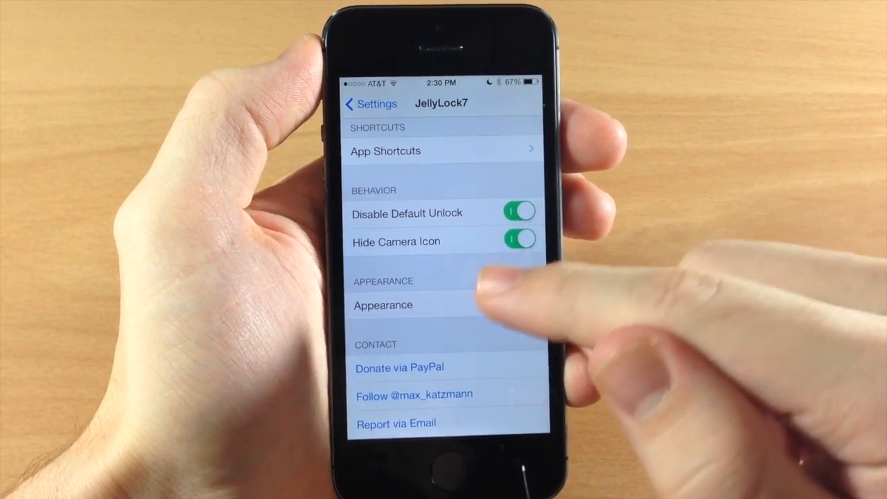
{"action": "left_click", "coordinate": [382, 306]}
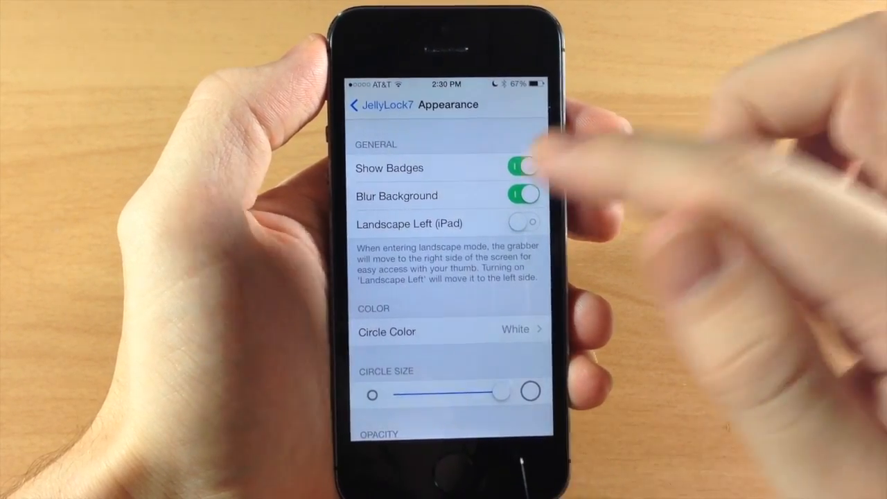
Switch off Show Badges, and toggle Landscape Left (iPad) on then back off
{"action": "left_click", "coordinate": [521, 168]}
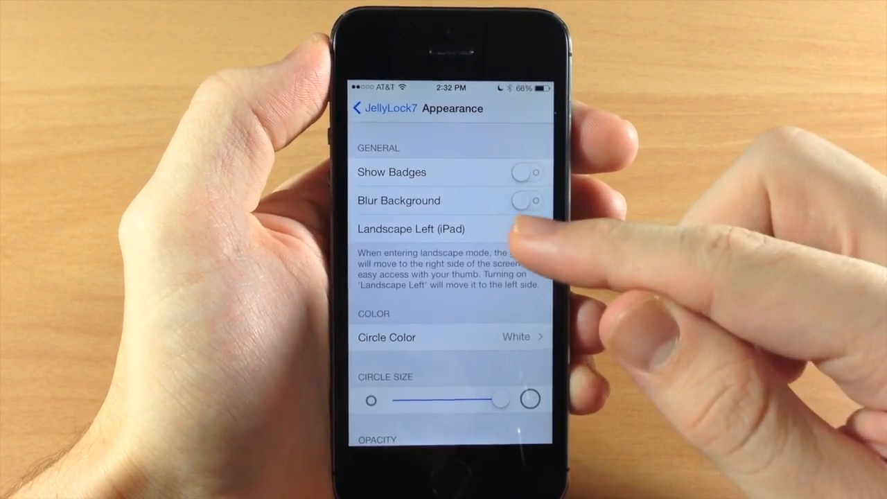
{"action": "left_click", "coordinate": [527, 229]}
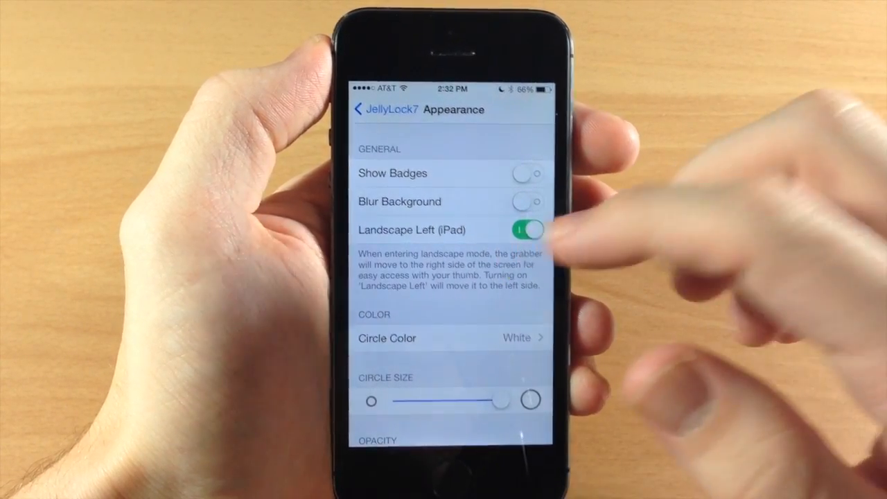
{"action": "left_click", "coordinate": [527, 230]}
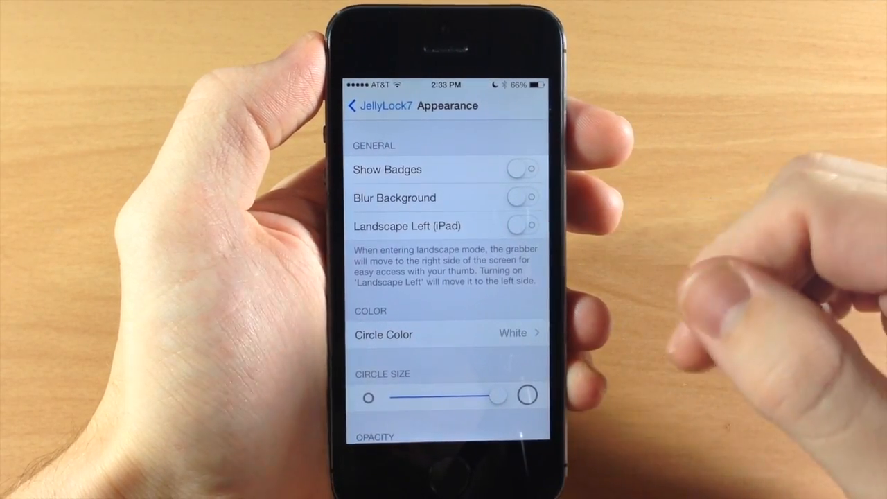
Set Circle Color to Clear (Default) and slide the opacity lower
{"action": "scroll", "scroll_direction": "down", "scroll_amount": 3}
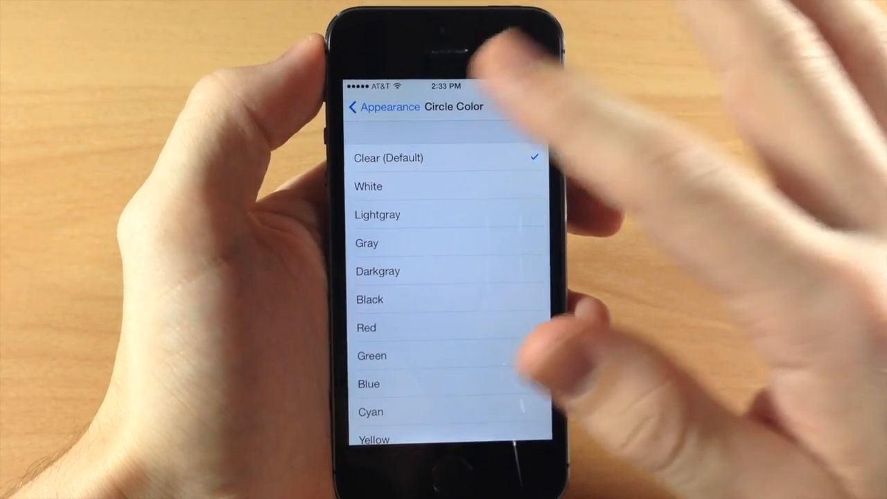
{"action": "scroll", "scroll_direction": "down", "scroll_amount": 3}
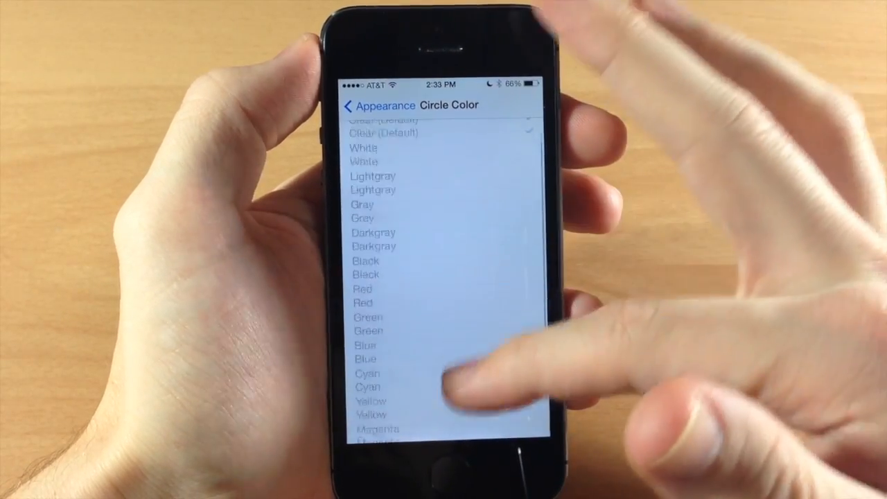
{"action": "left_click", "coordinate": [363, 105]}
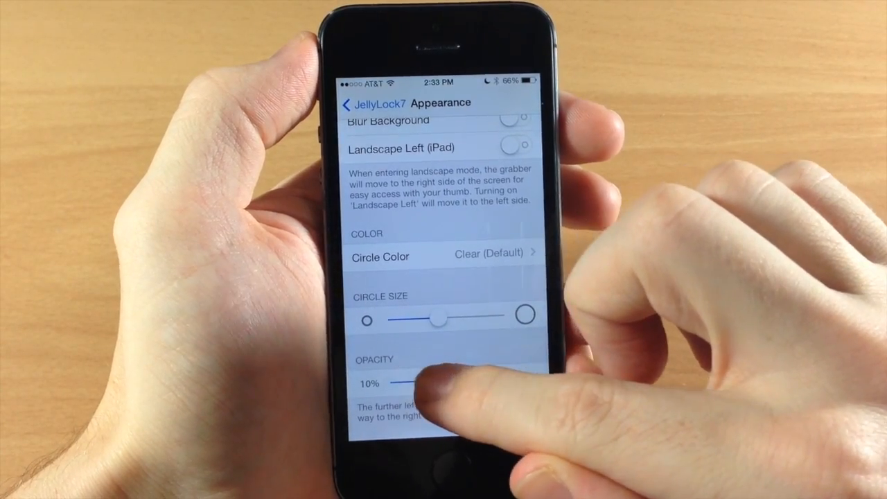
{"action": "left_click_drag", "start_coordinate": [409, 383], "coordinate": [432, 383]}
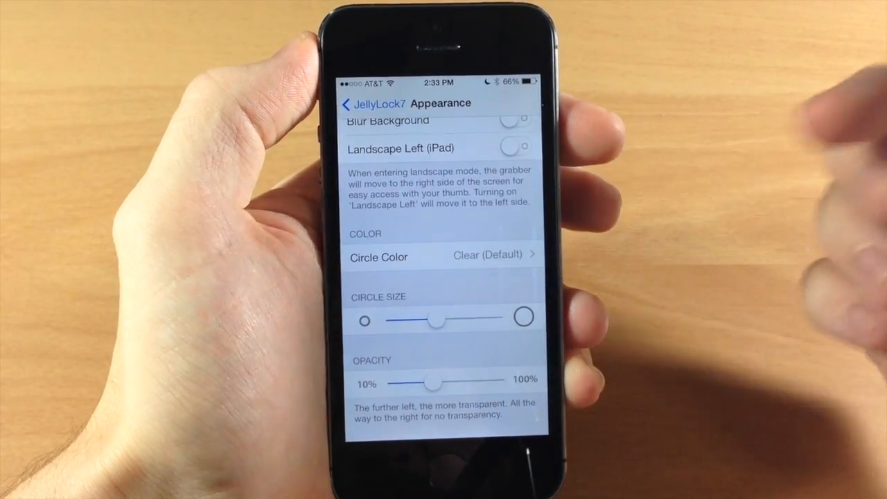